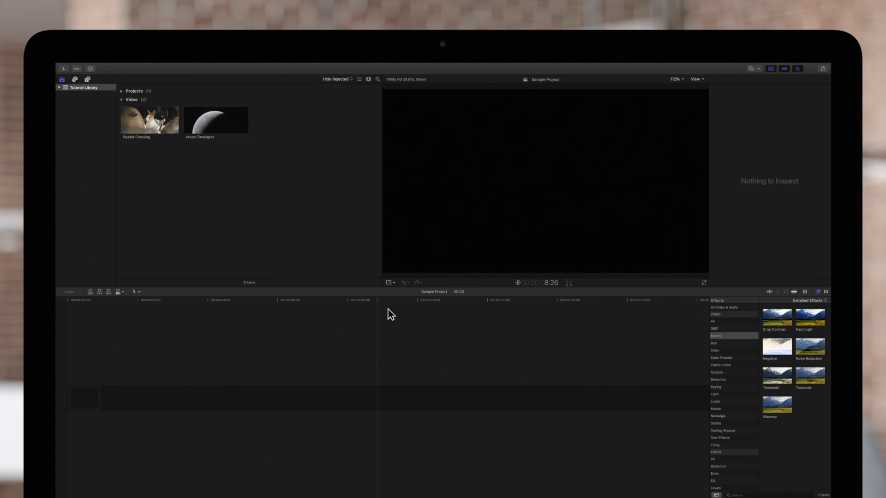
# Step: Drag the Moon Timelapse clip from the browser into the Sample Project timeline
pyautogui.click(214, 119)
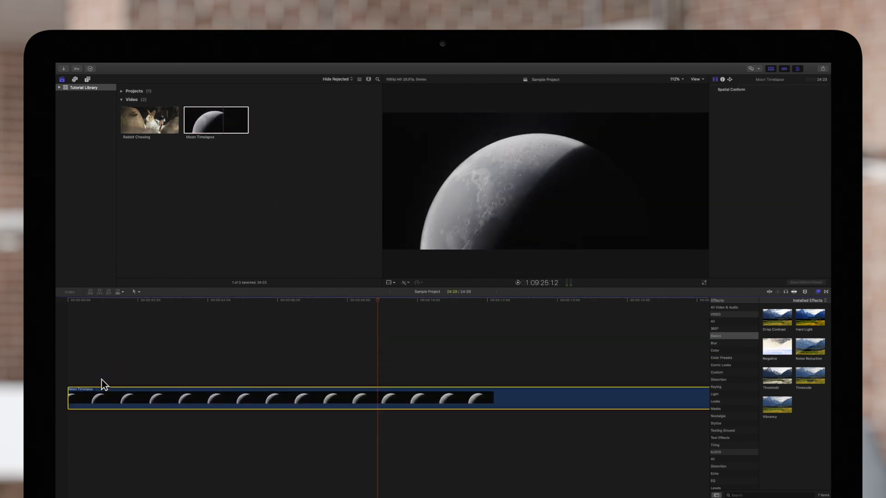
pyautogui.click(149, 119)
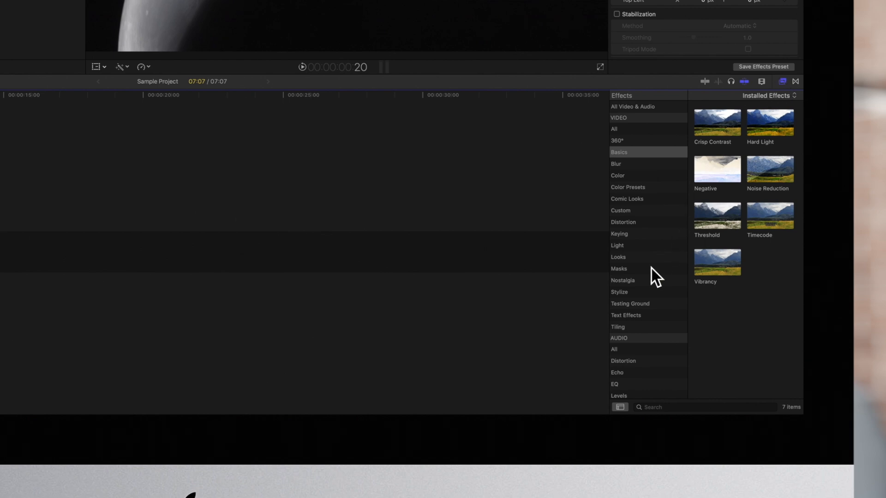
# Step: Apply the Shape Mask effect from the Masks category to the moon clip
pyautogui.click(618, 269)
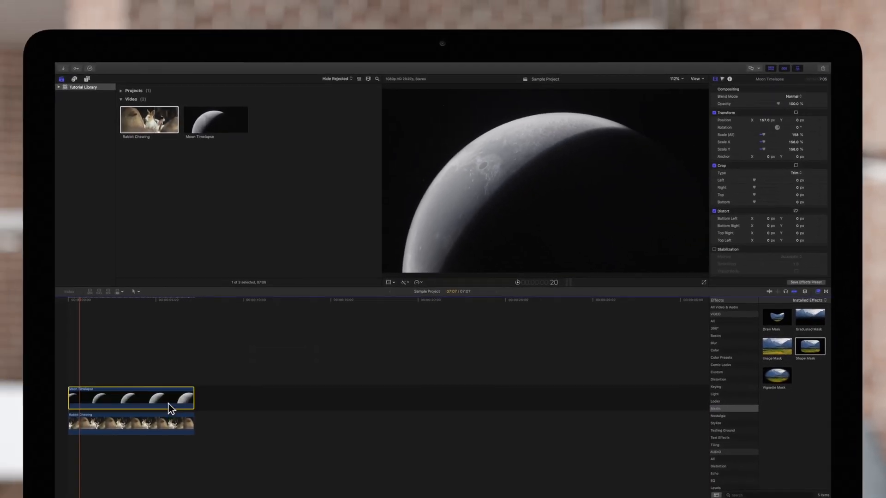
pyautogui.doubleClick(810, 346)
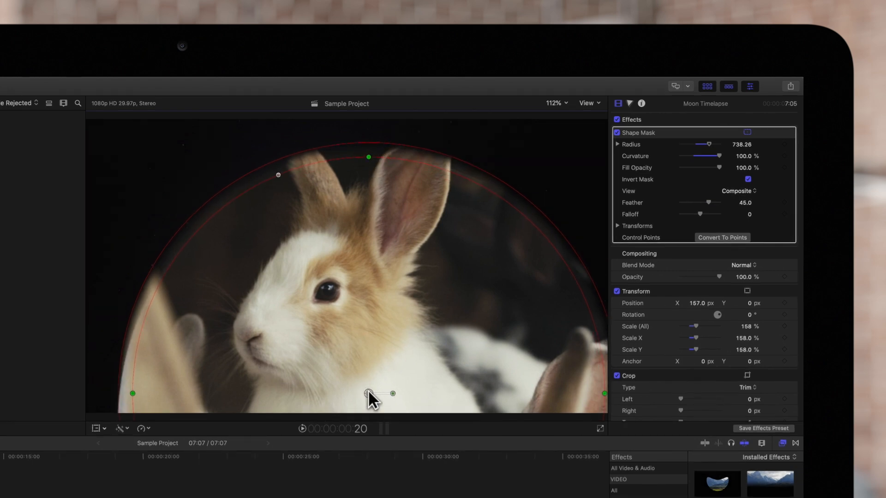
# Step: Convert the Shape Mask to control points, confirming to get a Bezier Draw Mask
pyautogui.press('ctrl')
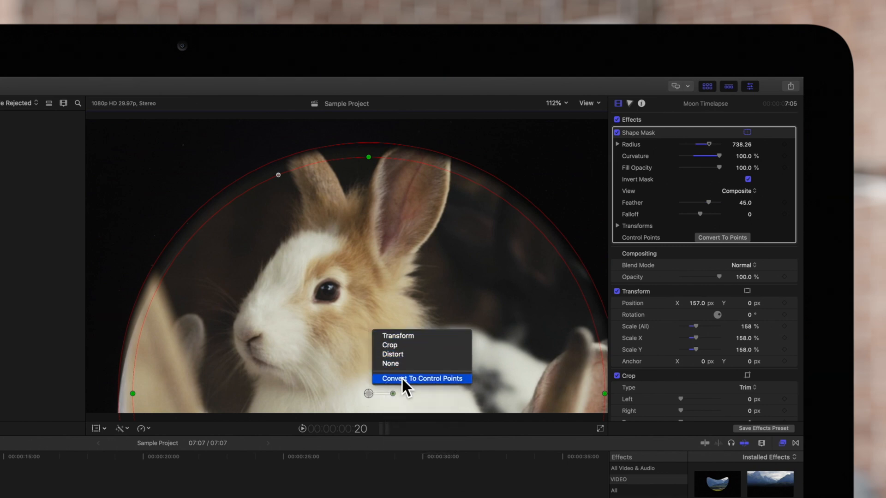
pyautogui.click(421, 378)
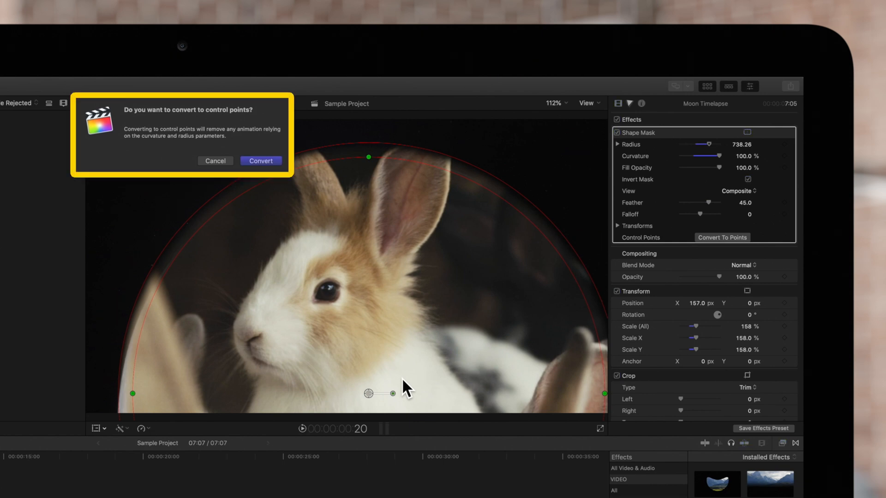
pyautogui.click(261, 161)
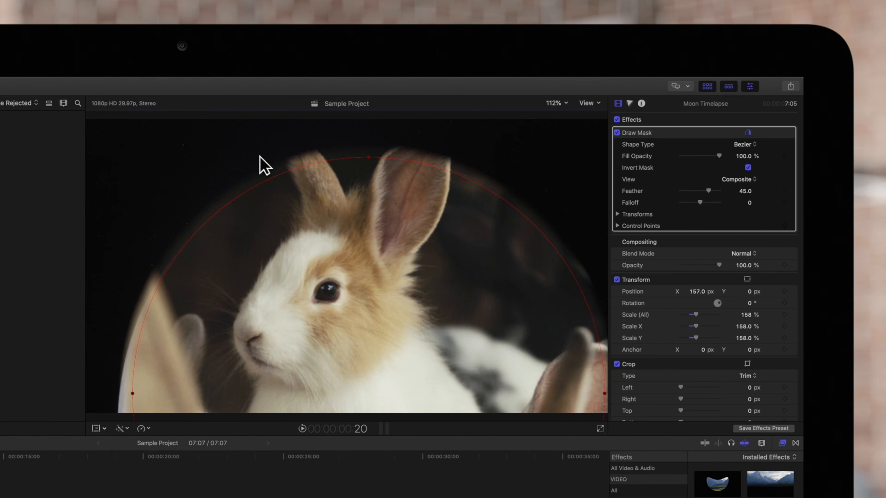
pyautogui.moveTo(725, 169)
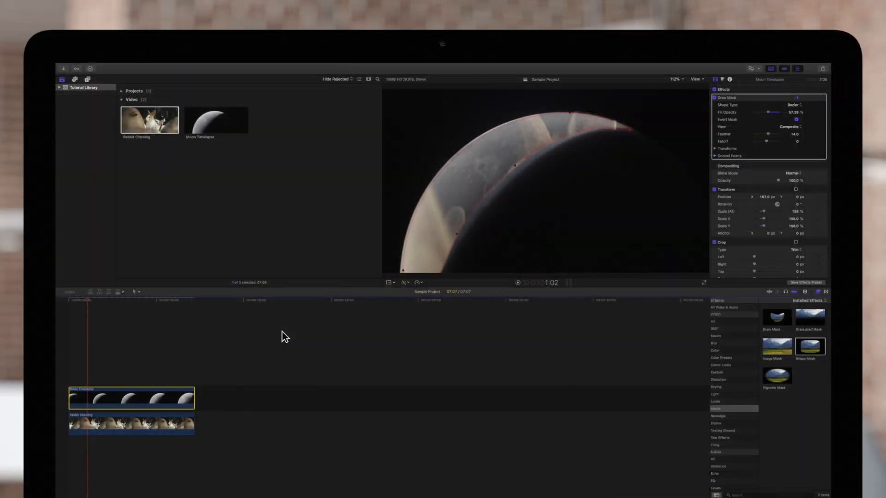
# Step: Drag the Draw Mask points and handles along the moon's crescent edge
pyautogui.click(82, 300)
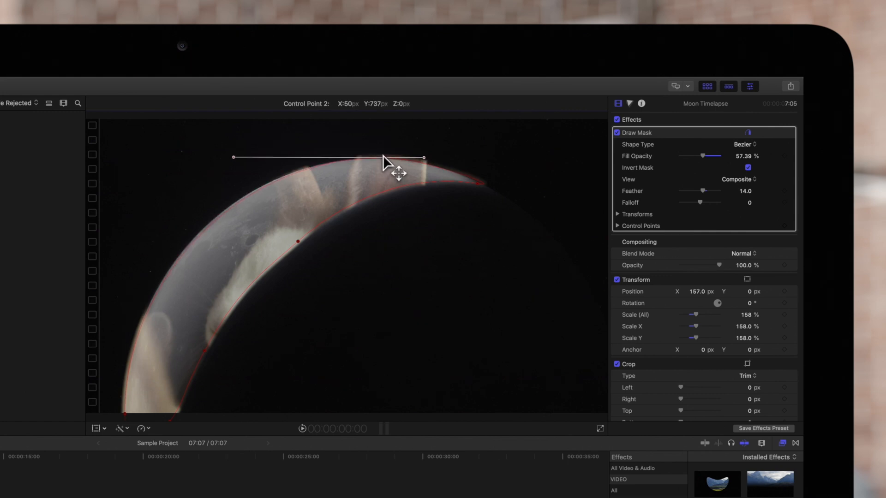
pyautogui.moveTo(384, 157); pyautogui.dragTo(481, 192)
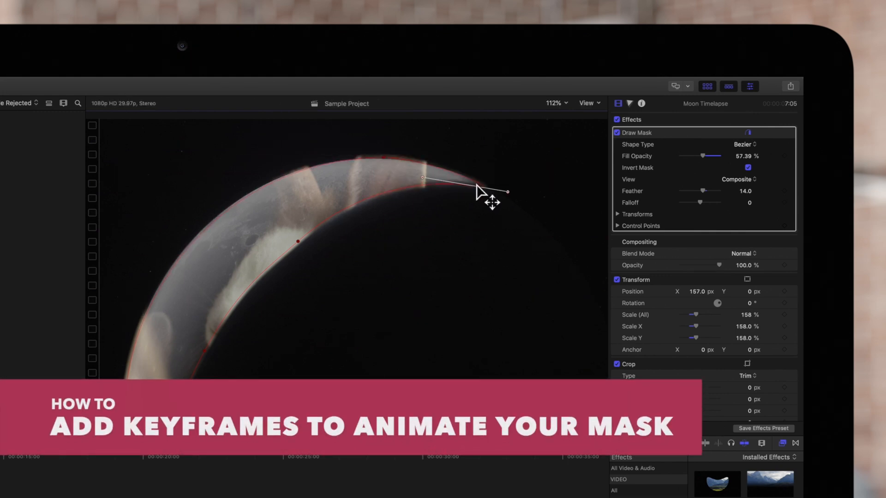
pyautogui.moveTo(494, 192)
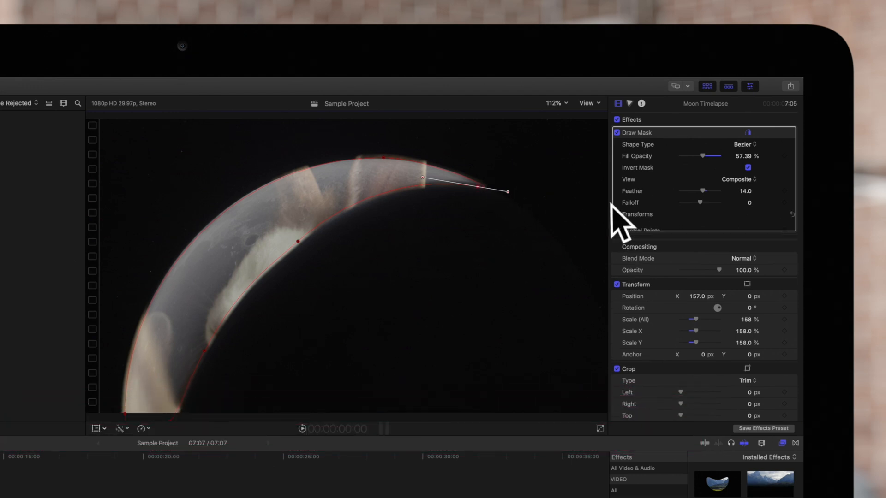
# Step: Expand Transforms and Control Points, then keyframe the mask's position and scale
pyautogui.click(617, 214)
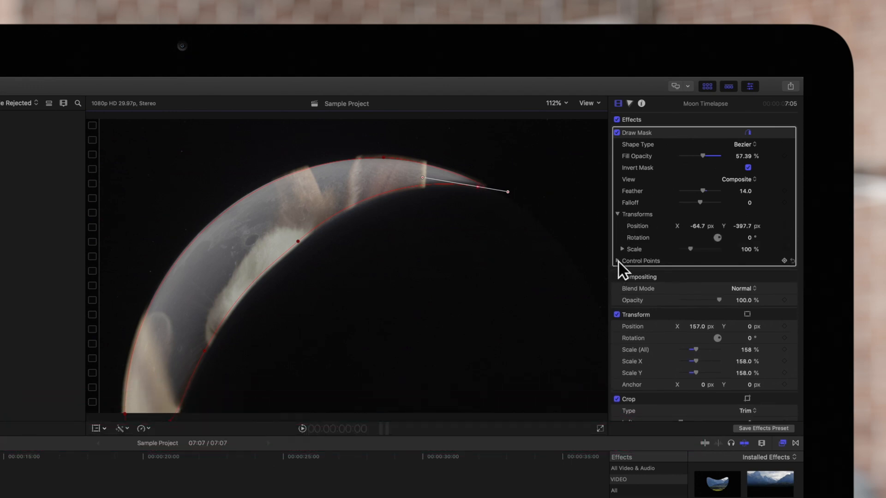
pyautogui.click(618, 260)
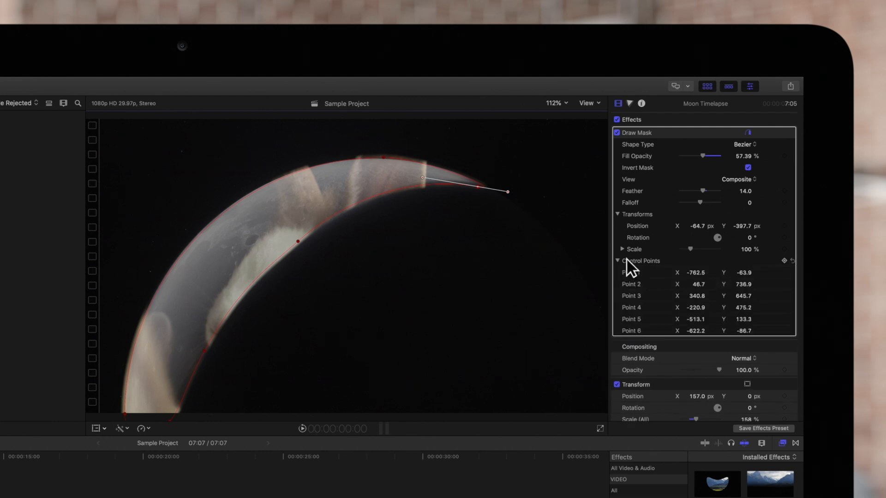
pyautogui.moveTo(785, 222)
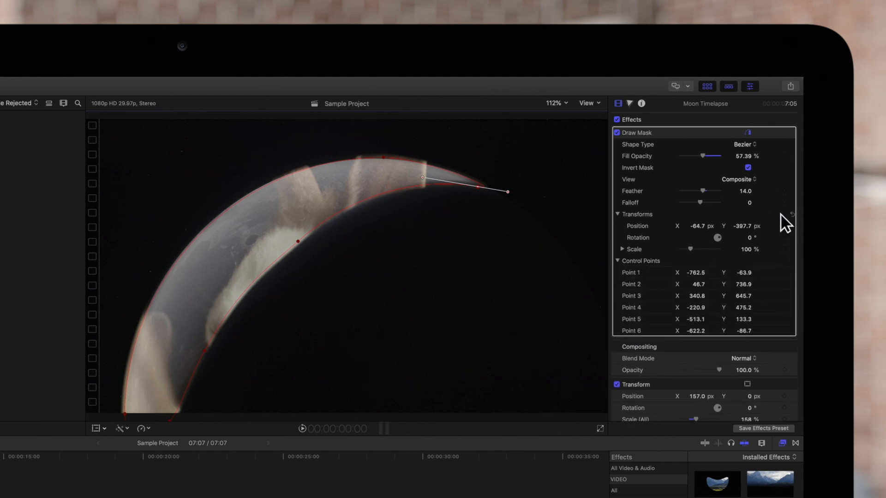
pyautogui.moveTo(788, 270)
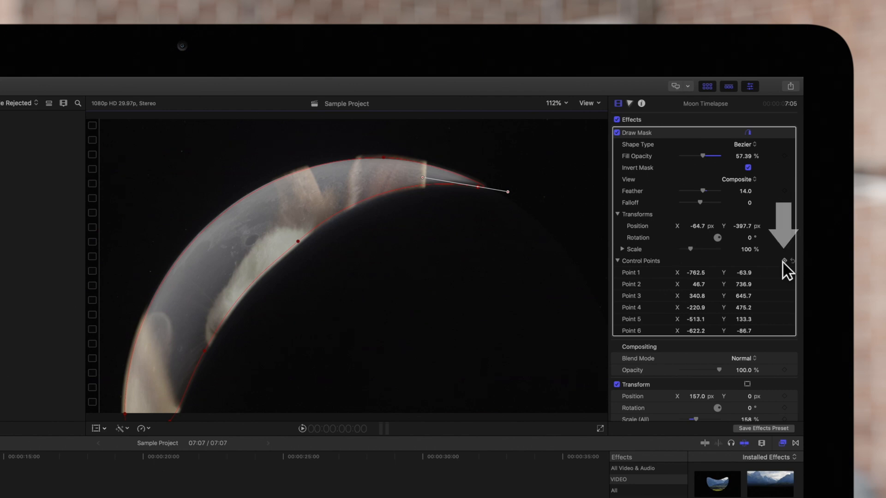
pyautogui.moveTo(786, 261)
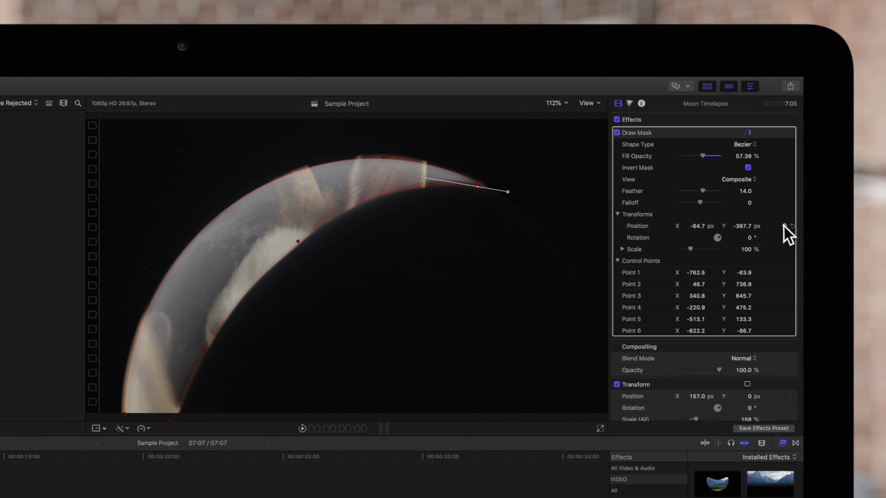
pyautogui.click(785, 225)
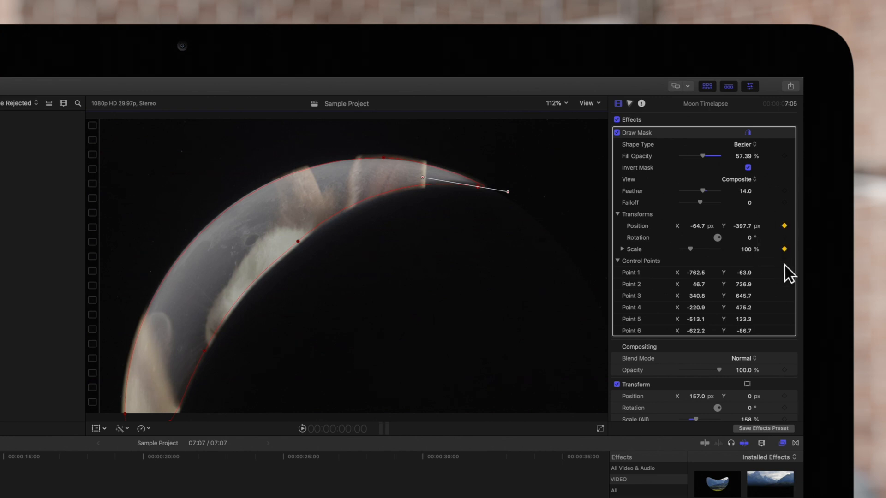
pyautogui.moveTo(788, 269)
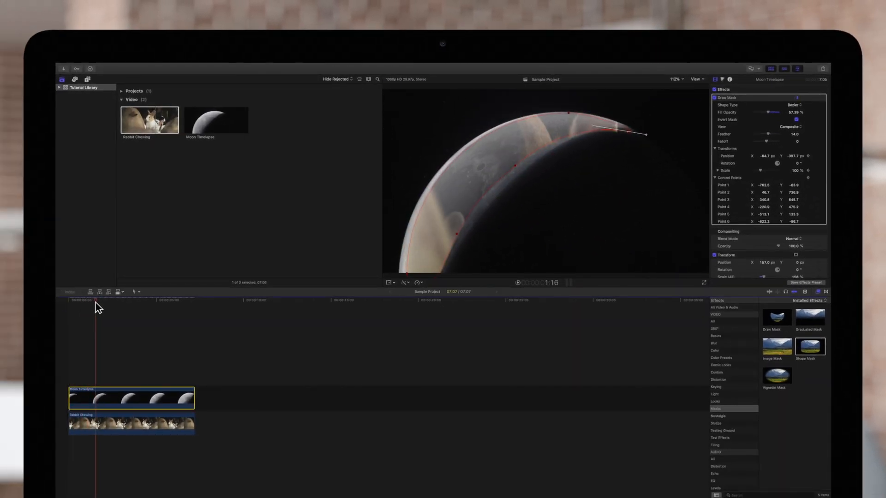
# Step: Move the playhead to a later point in the moon clip
pyautogui.click(116, 300)
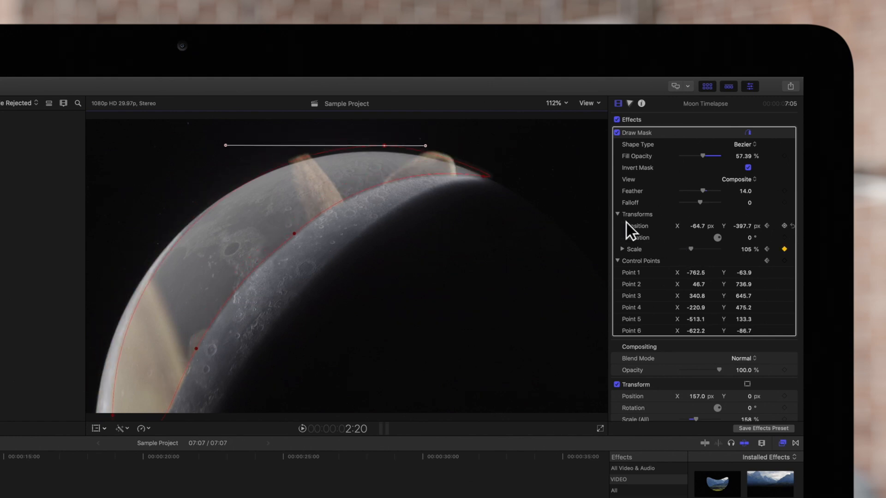
pyautogui.moveTo(308, 252)
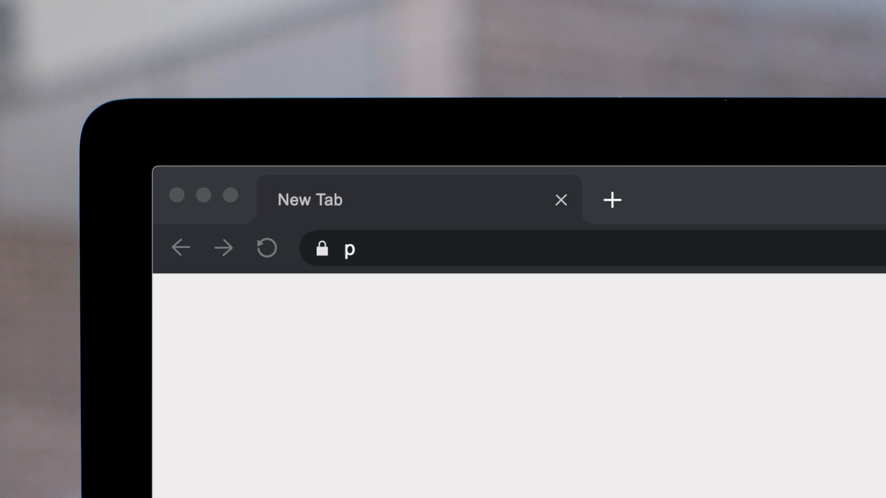
# Step: Go to pixelfilmstudios.com and scroll through the featured Final Cut Pro X plugins
pyautogui.write('ixelfilmstudios.com')
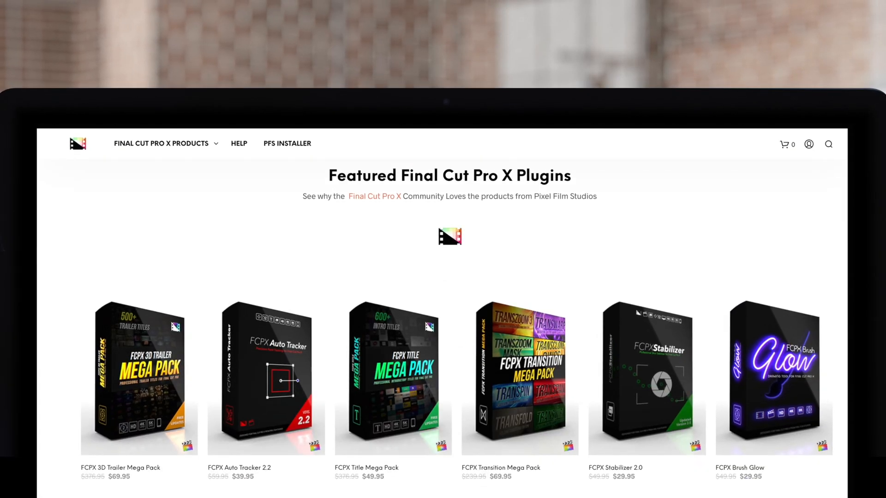
pyautogui.scroll(-3)
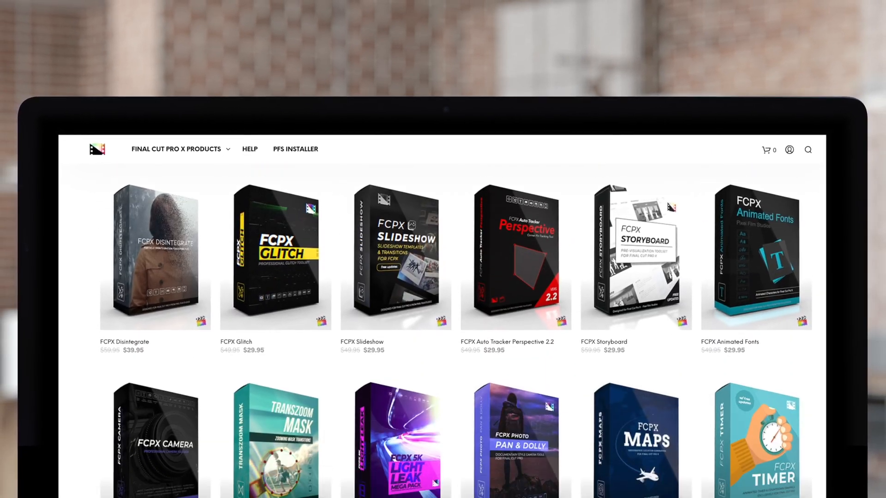
pyautogui.scroll(-3)
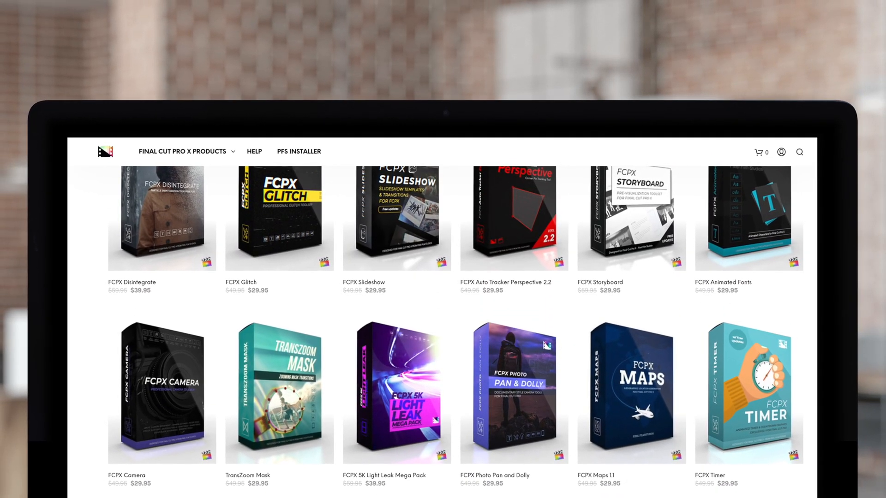